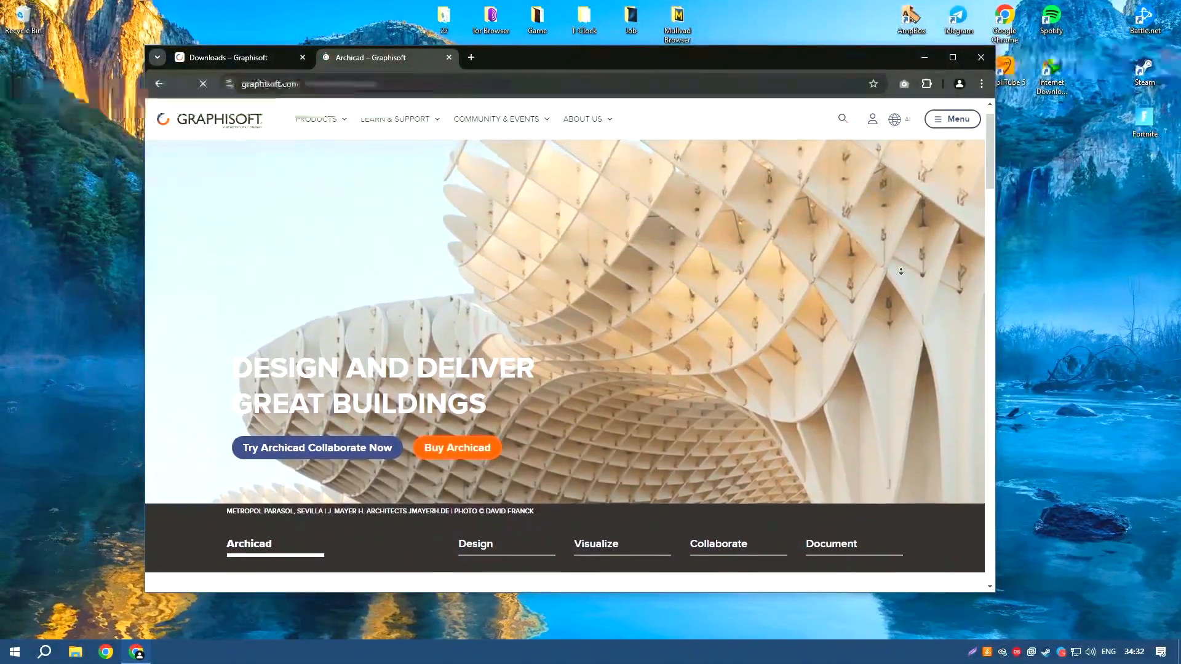
Scroll through the Archicad overview down to the customer quote and Learn more links
scroll(down, 3)
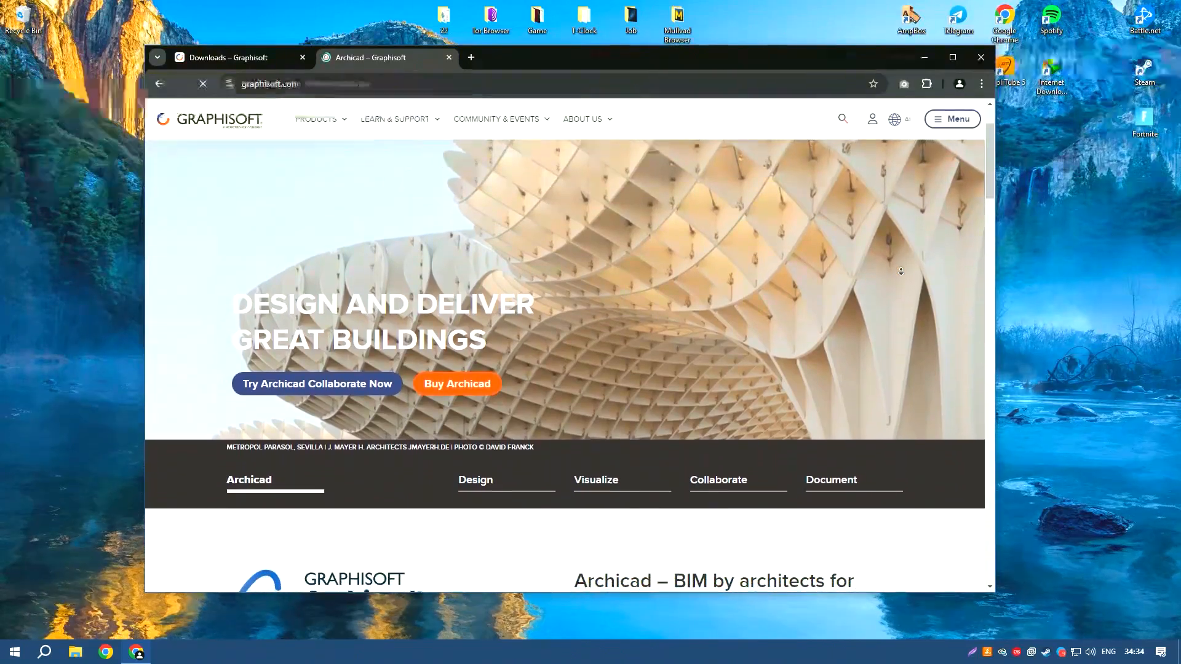
scroll(down, 3)
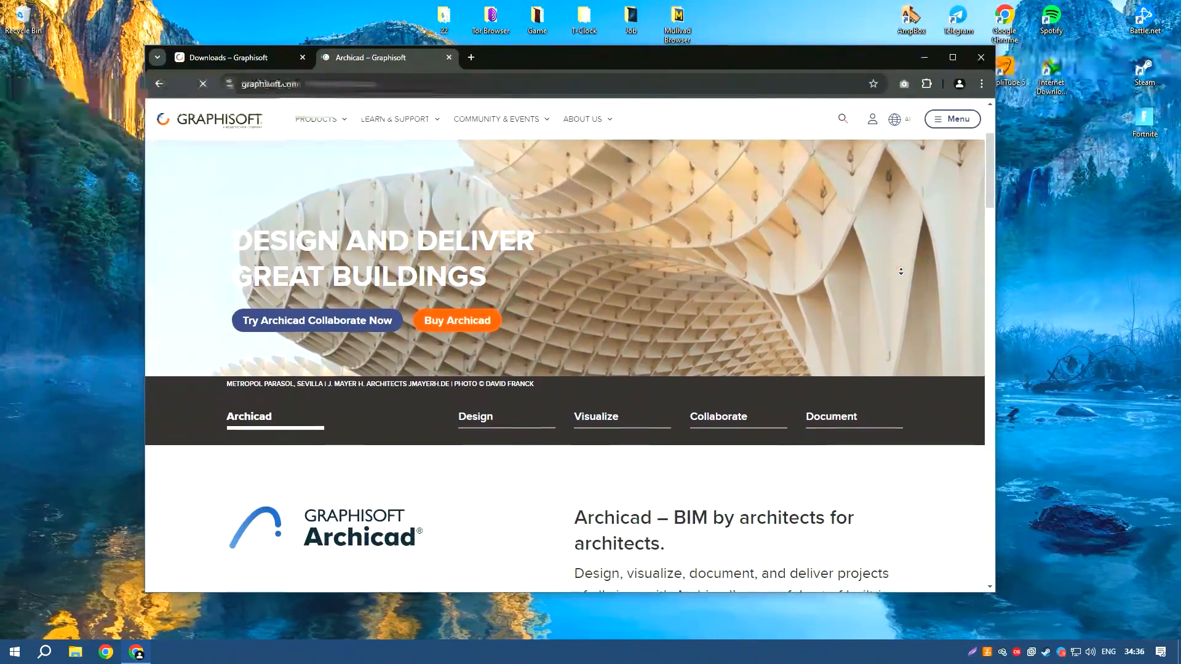
scroll(down, 3)
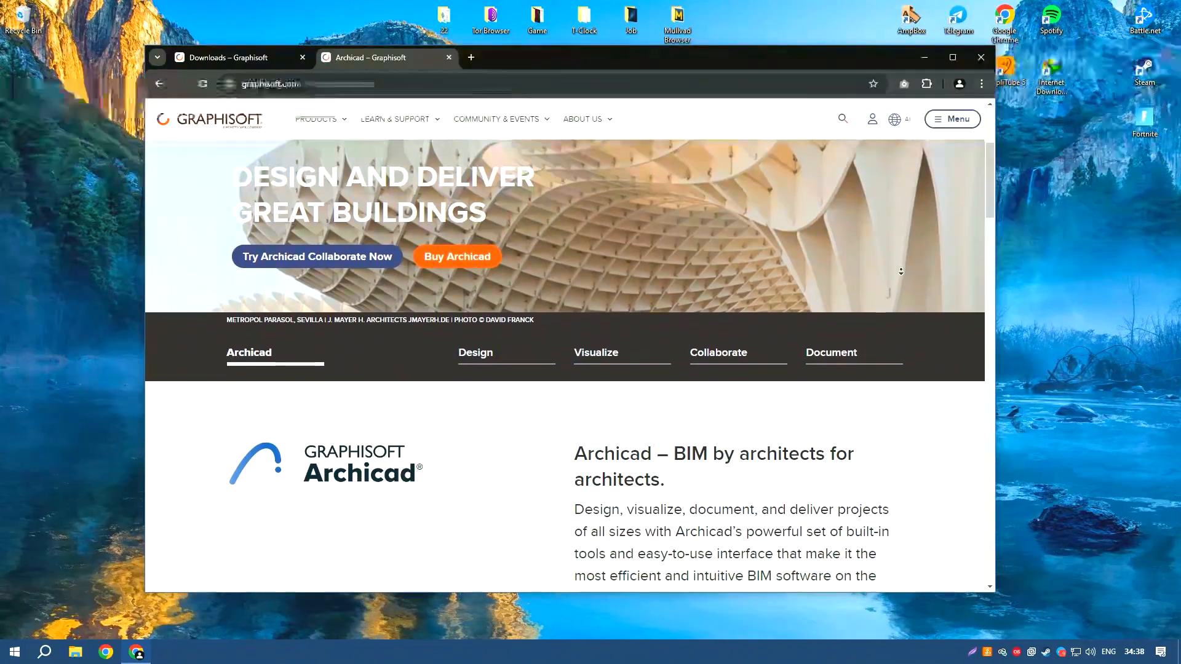
scroll(down, 3)
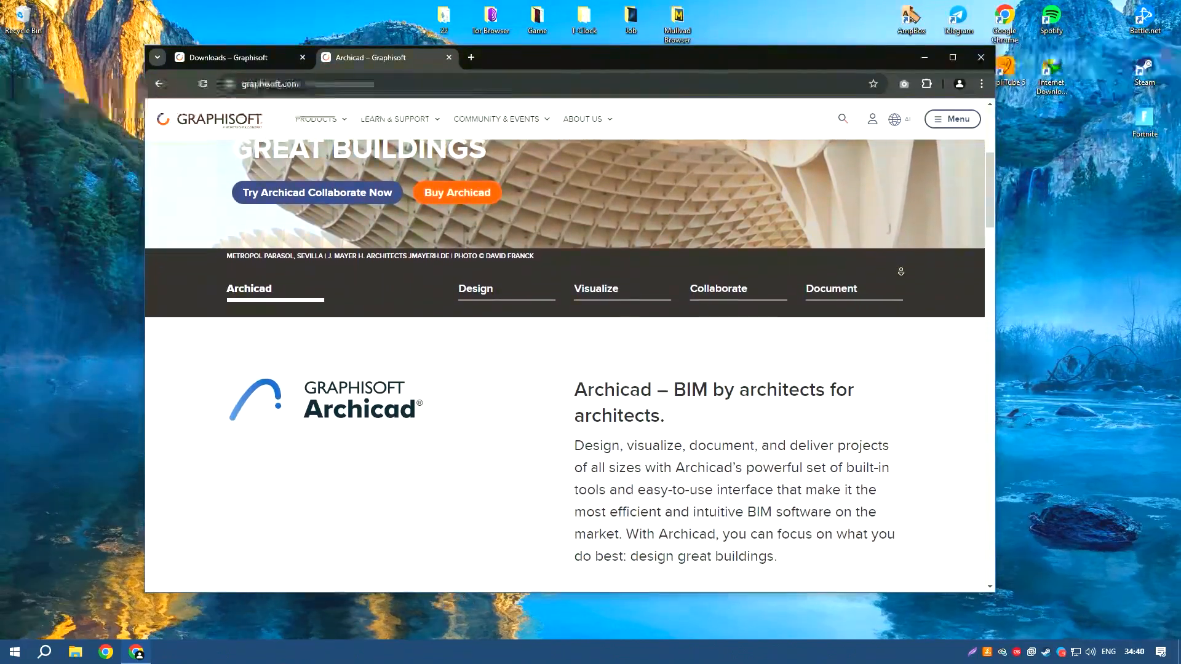
scroll(down, 3)
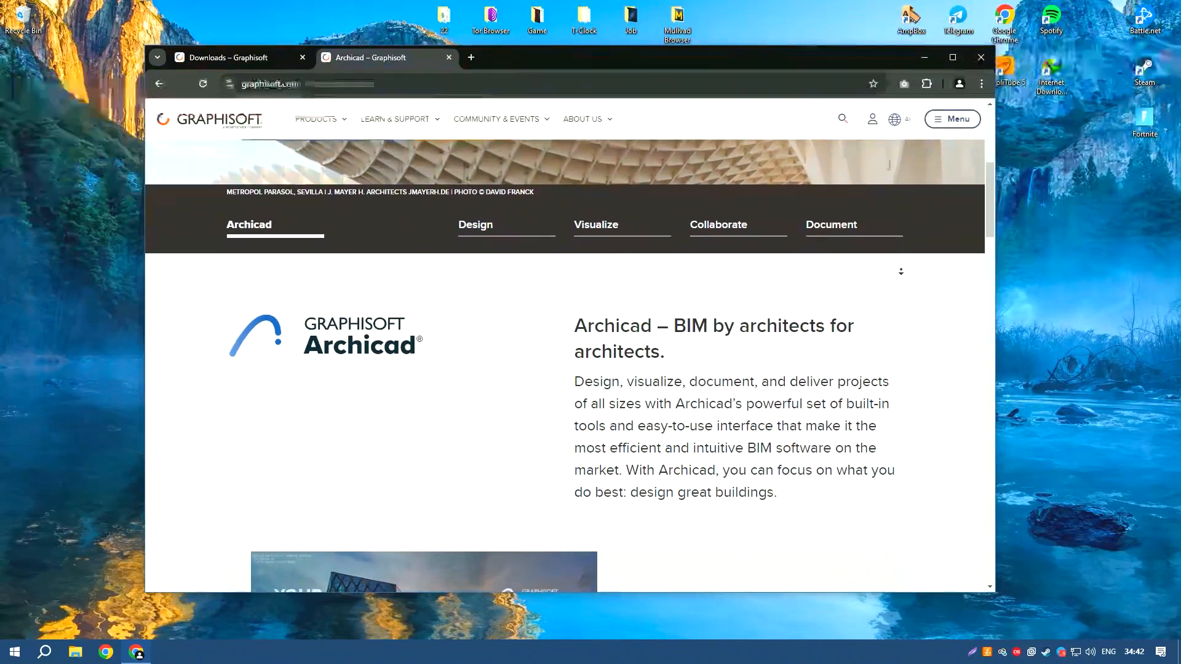
scroll(down, 3)
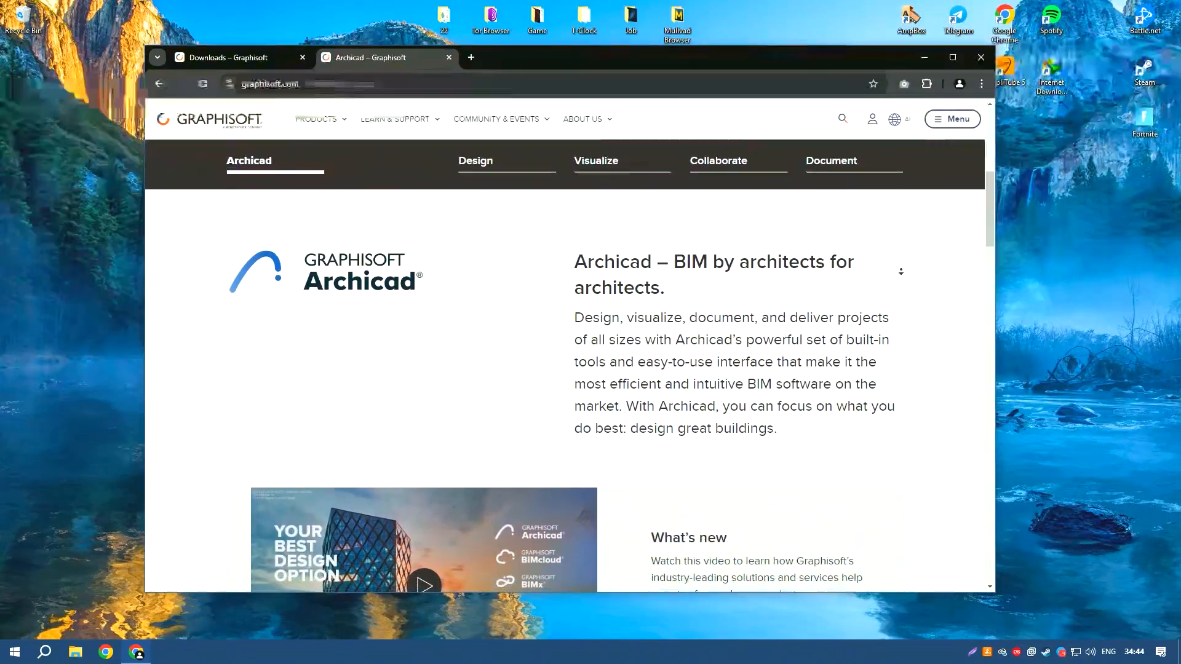
scroll(down, 3)
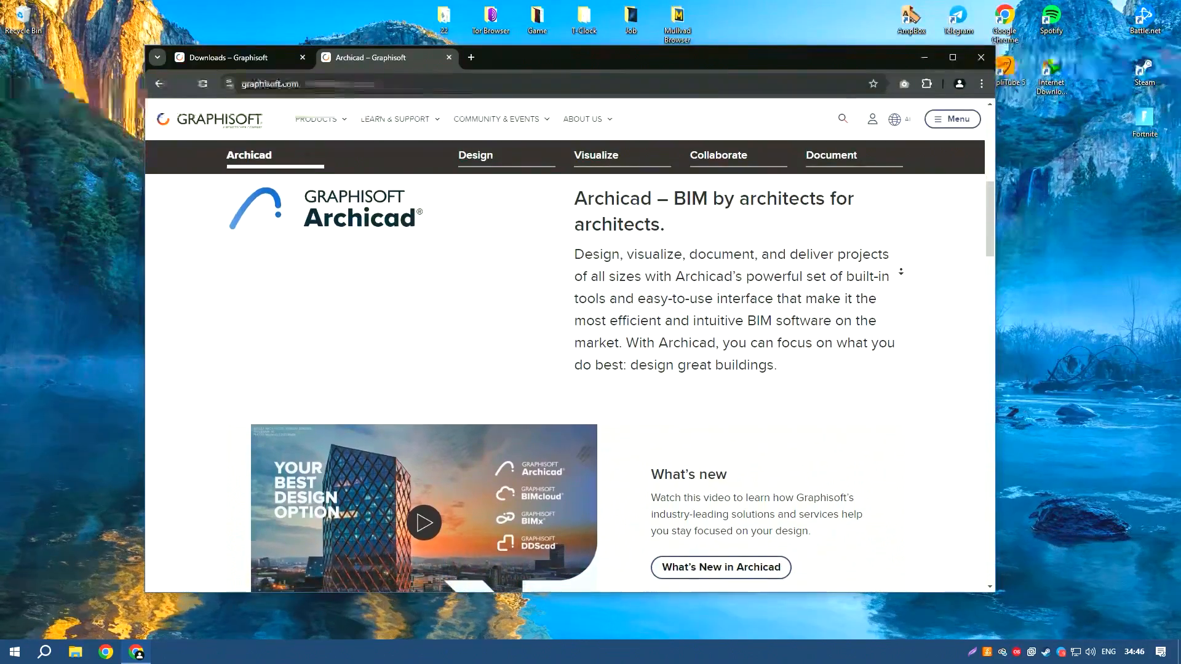
scroll(down, 3)
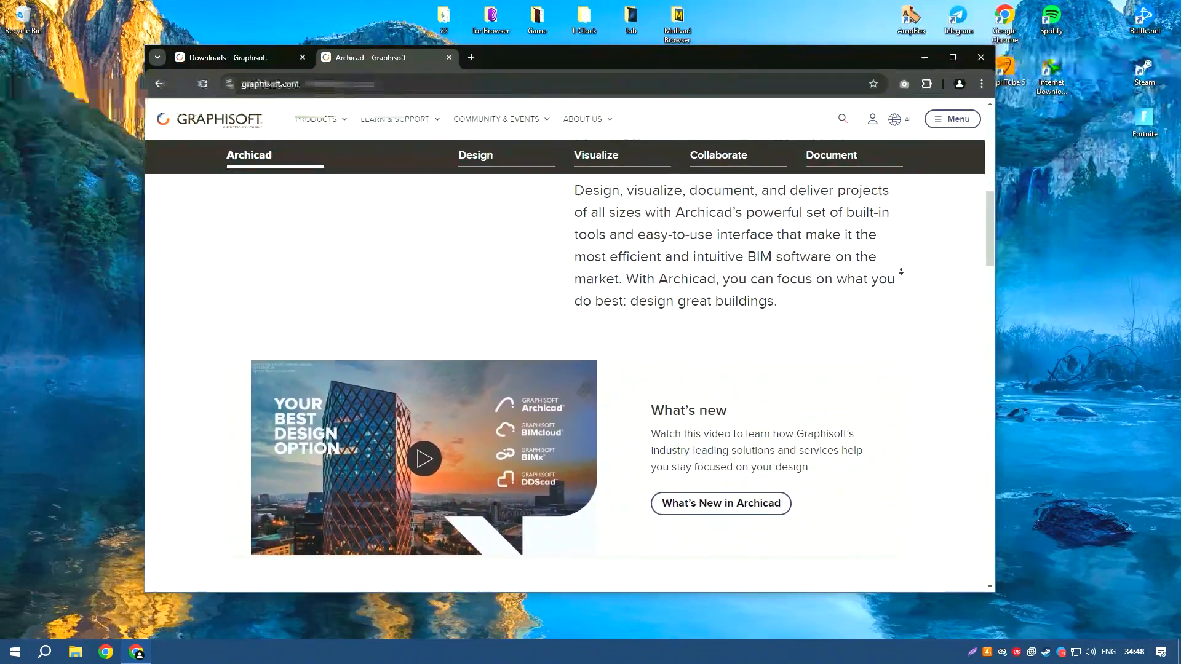
scroll(down, 3)
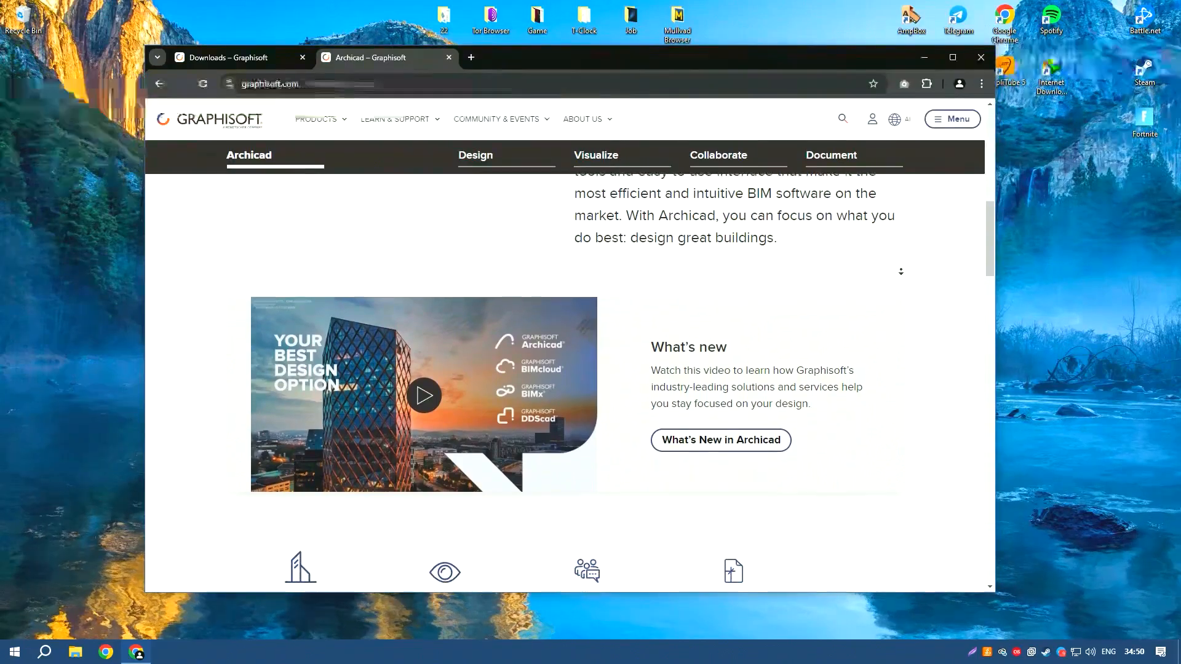
scroll(down, 3)
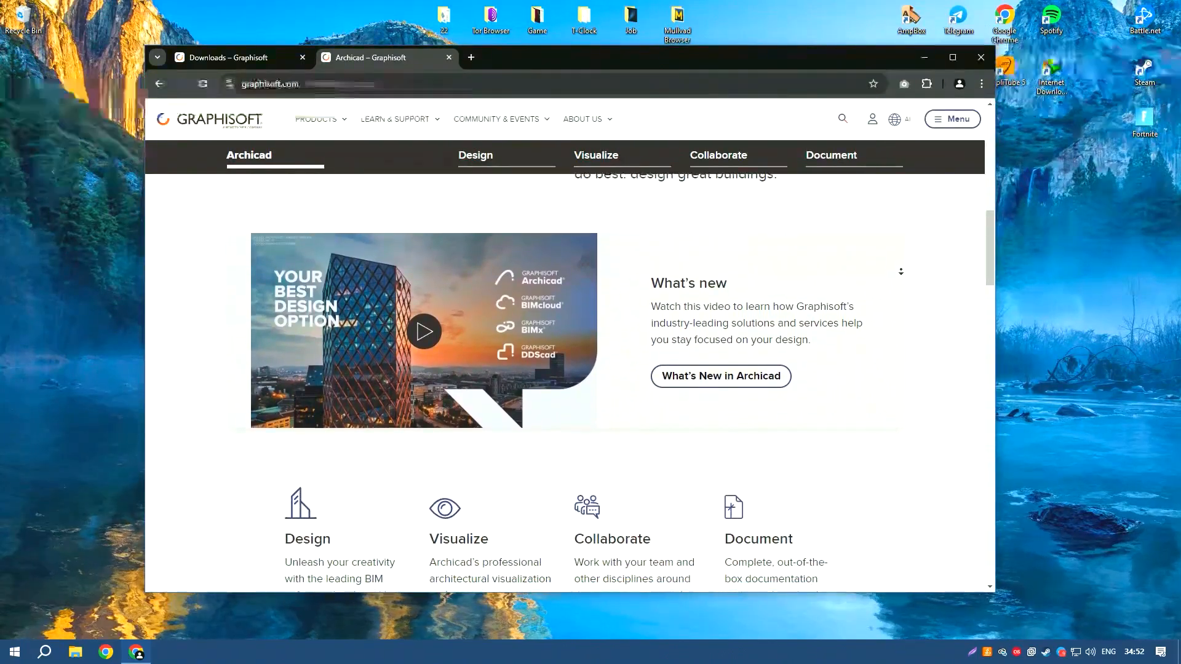
scroll(down, 3)
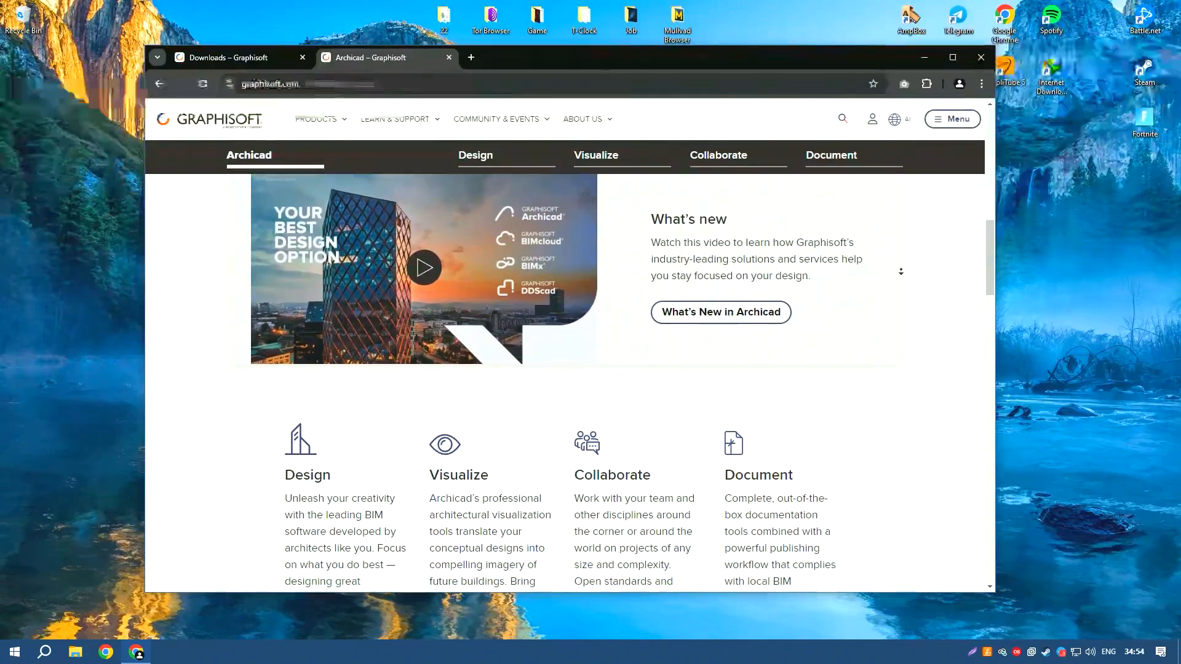
scroll(down, 3)
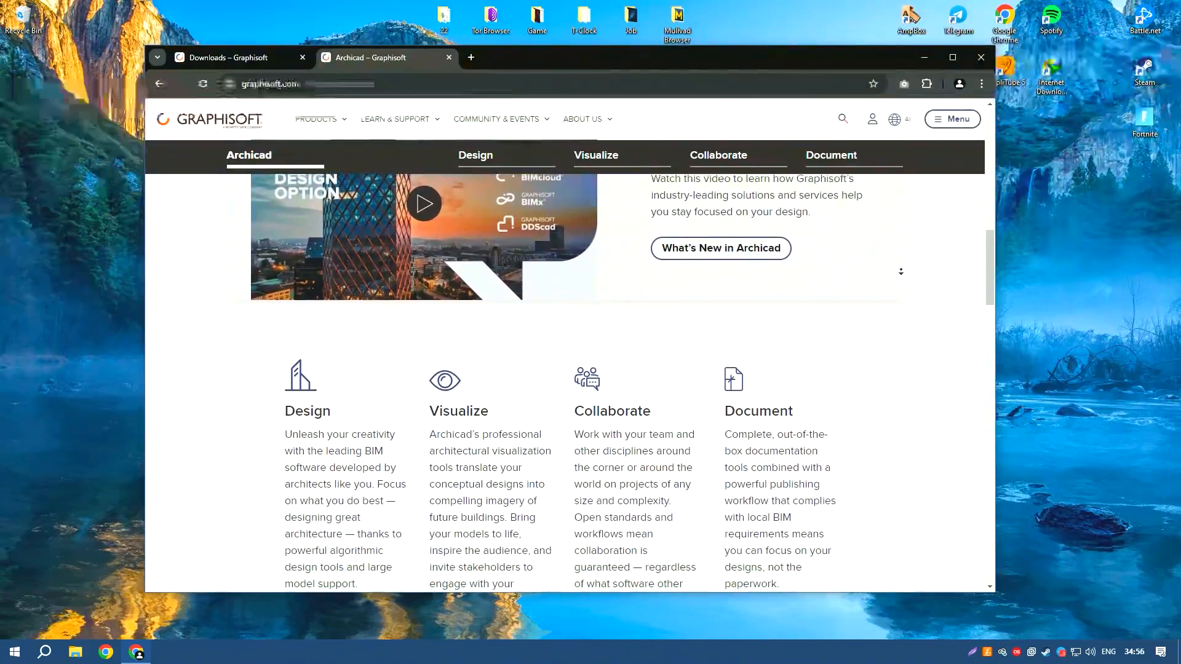
scroll(down, 3)
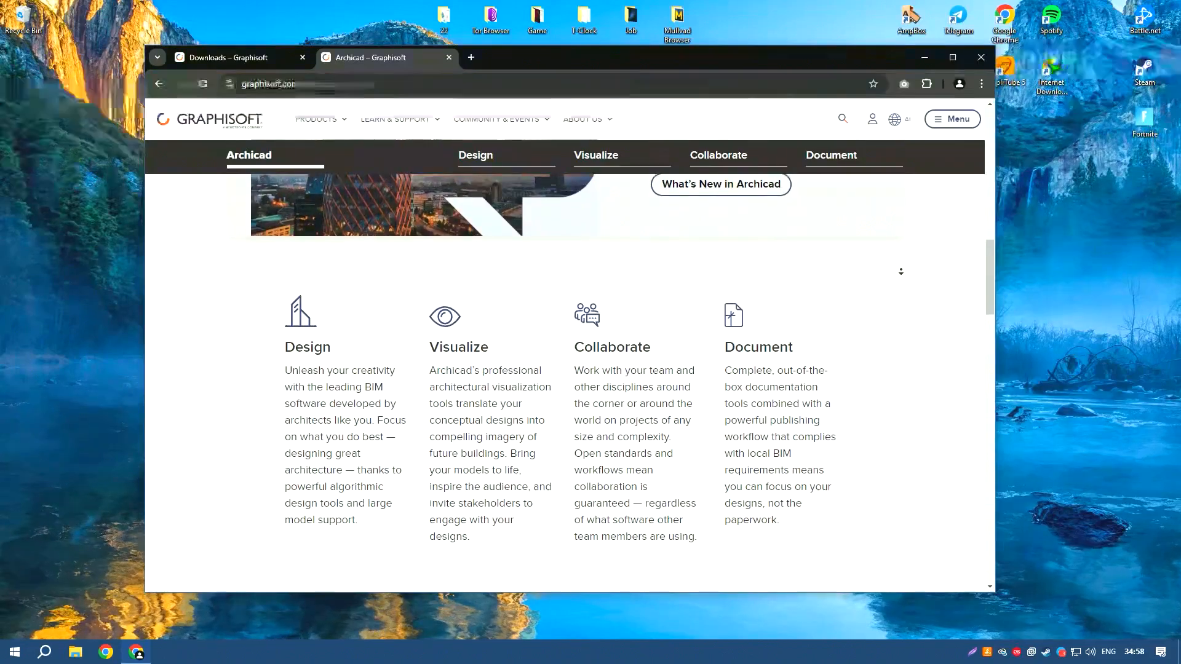
scroll(down, 3)
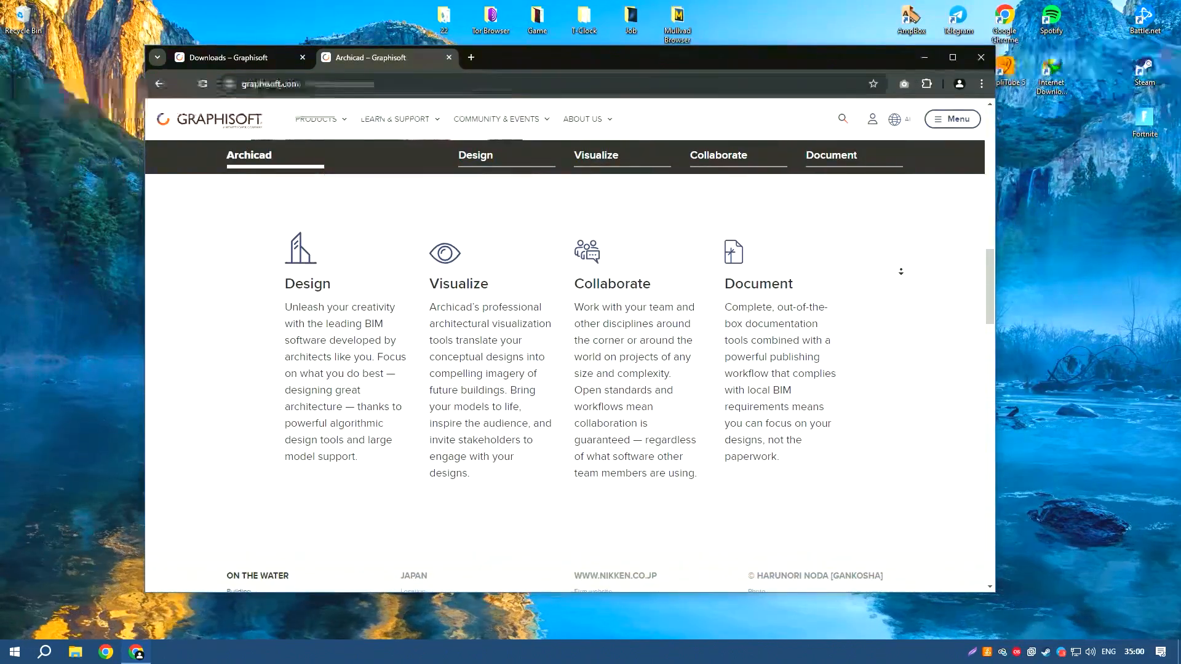
scroll(down, 3)
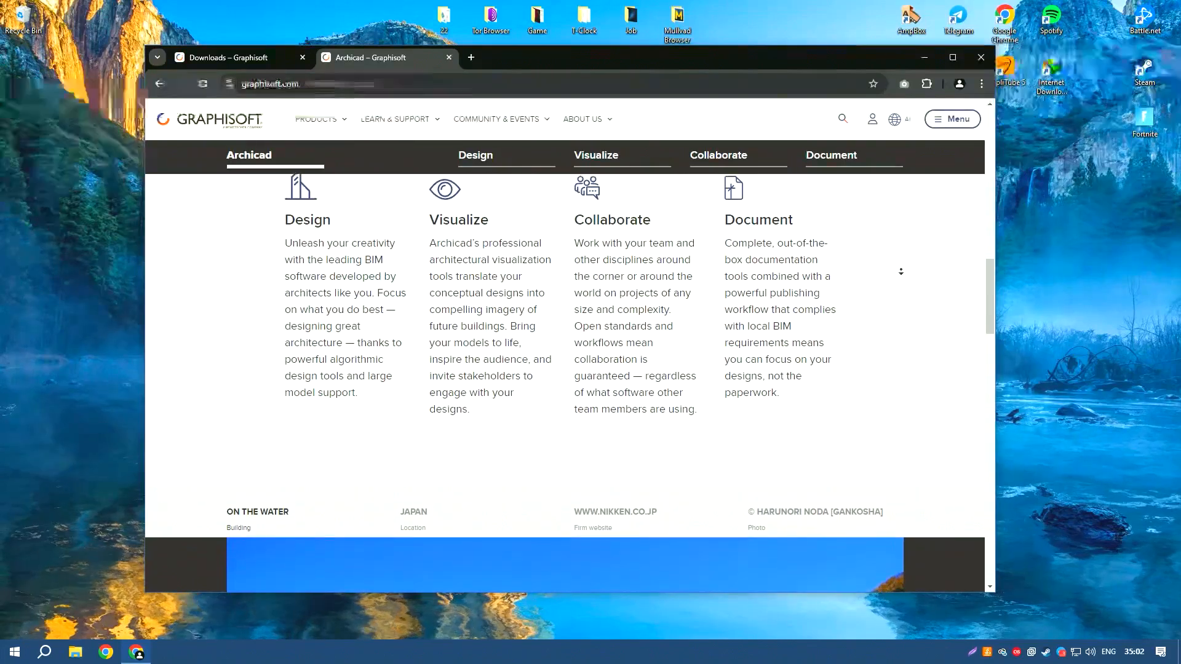
scroll(down, 3)
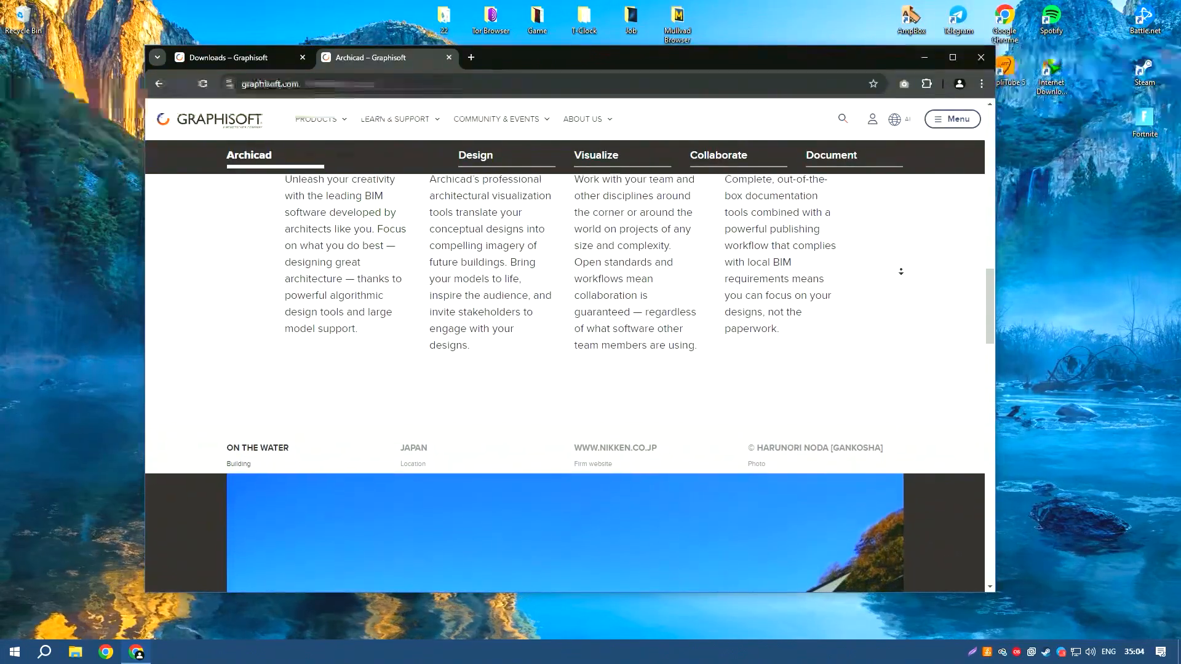
scroll(down, 3)
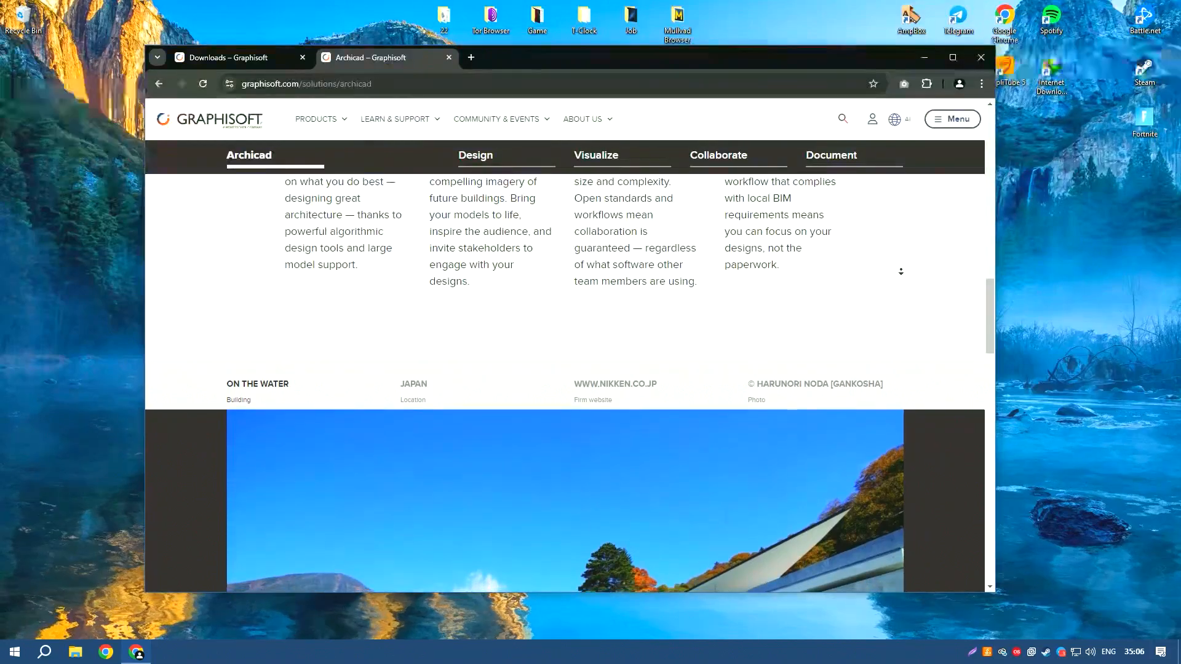
scroll(down, 3)
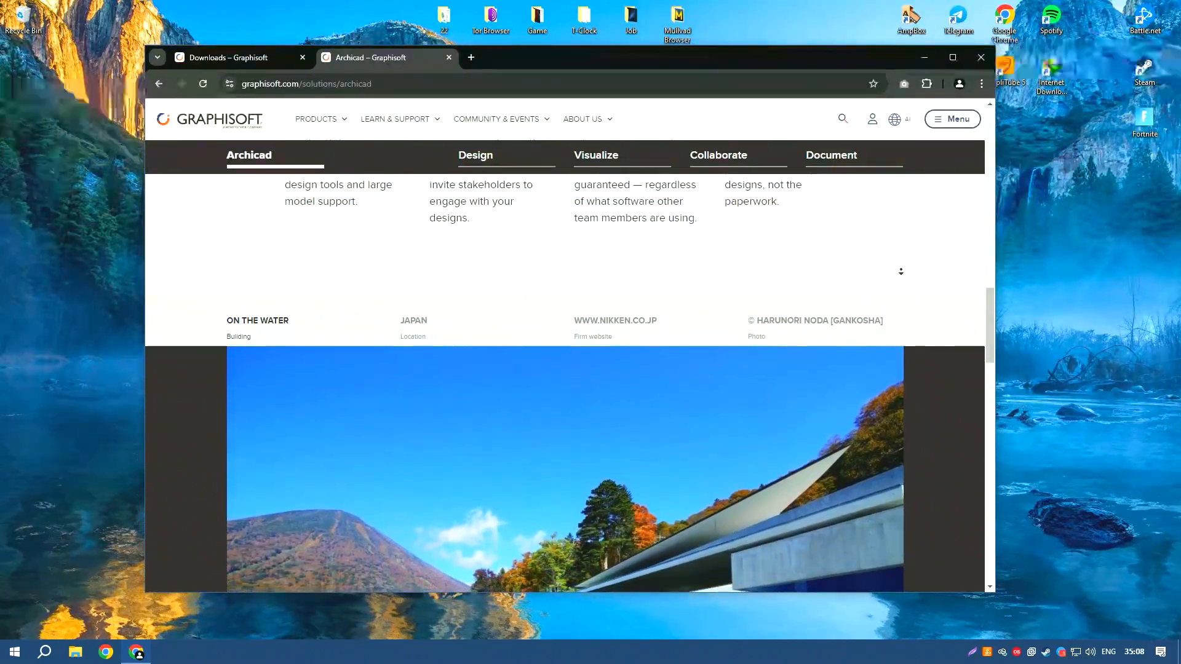
scroll(down, 3)
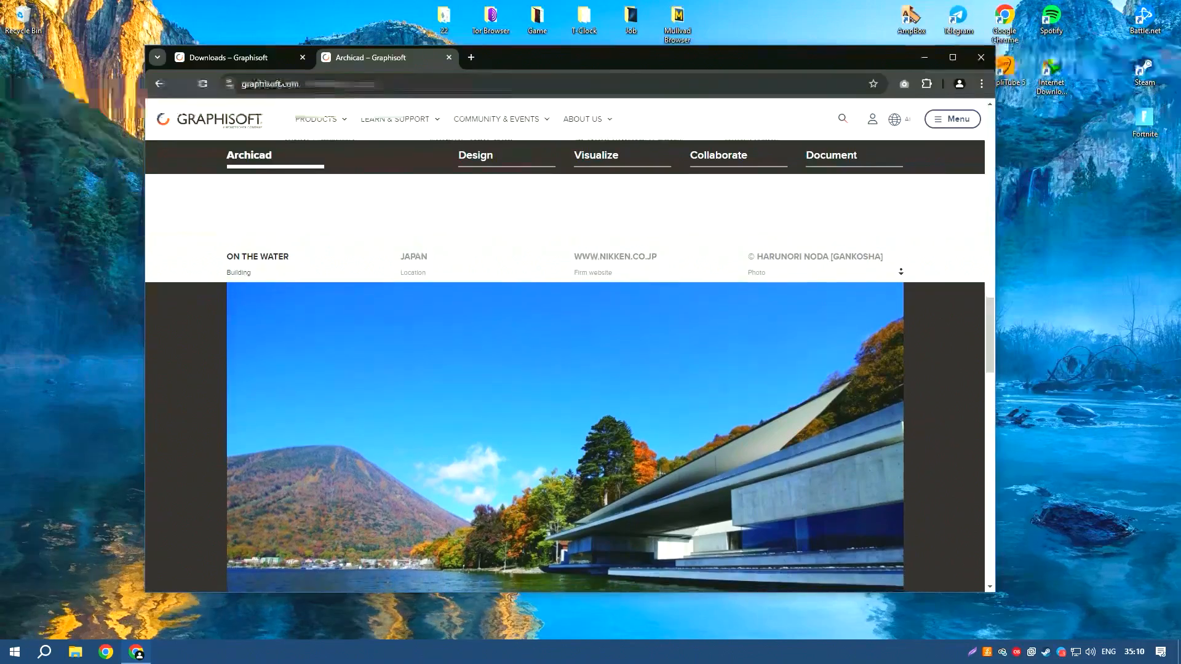
scroll(up, 3)
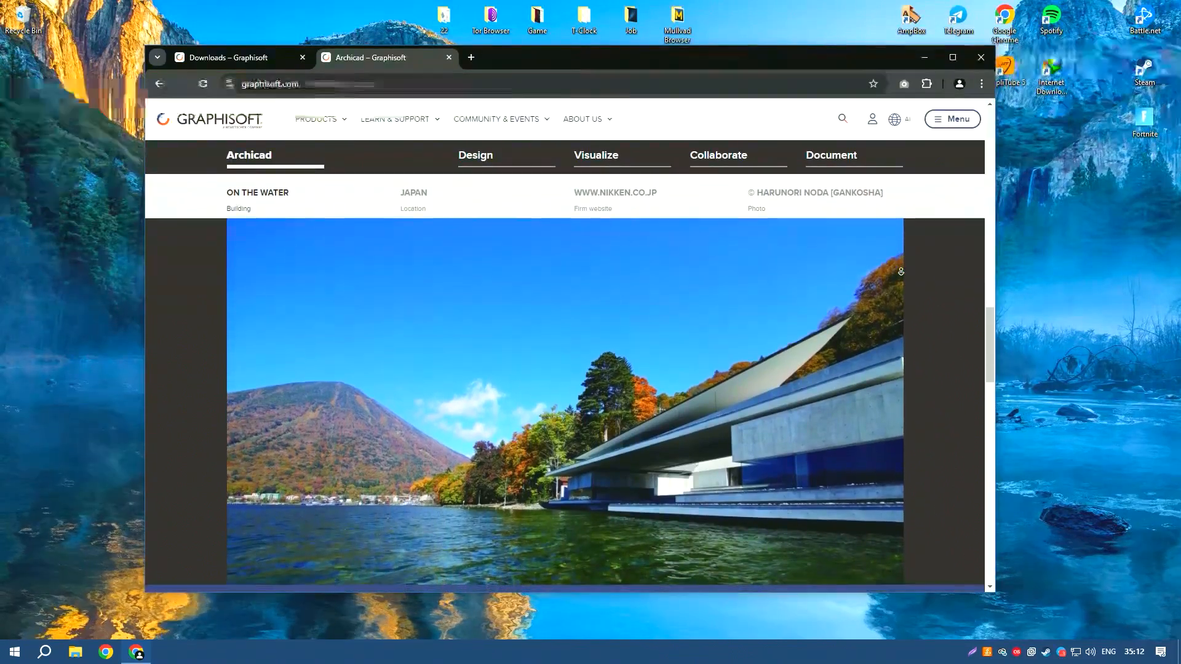
scroll(down, 3)
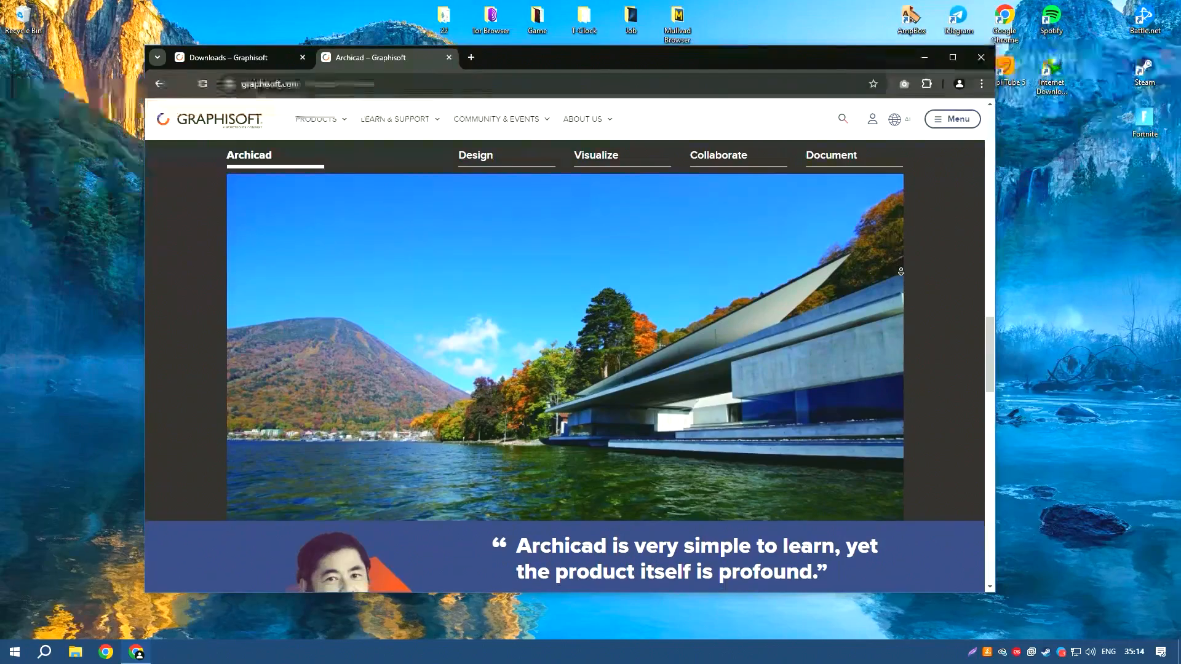
scroll(down, 3)
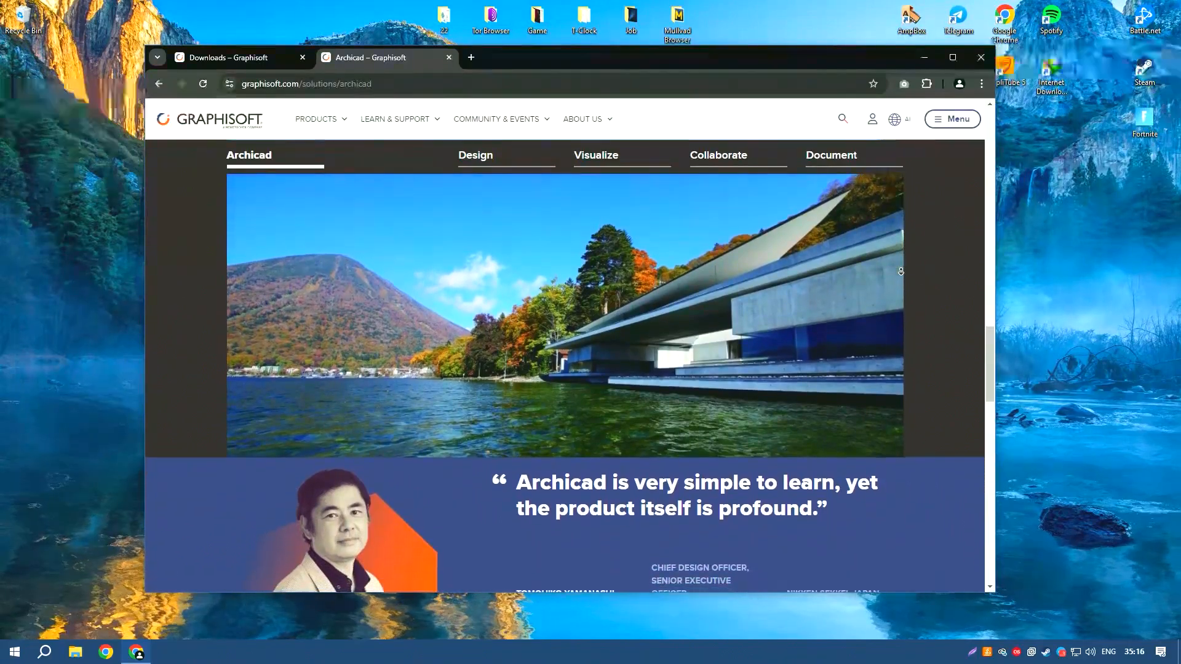
scroll(down, 3)
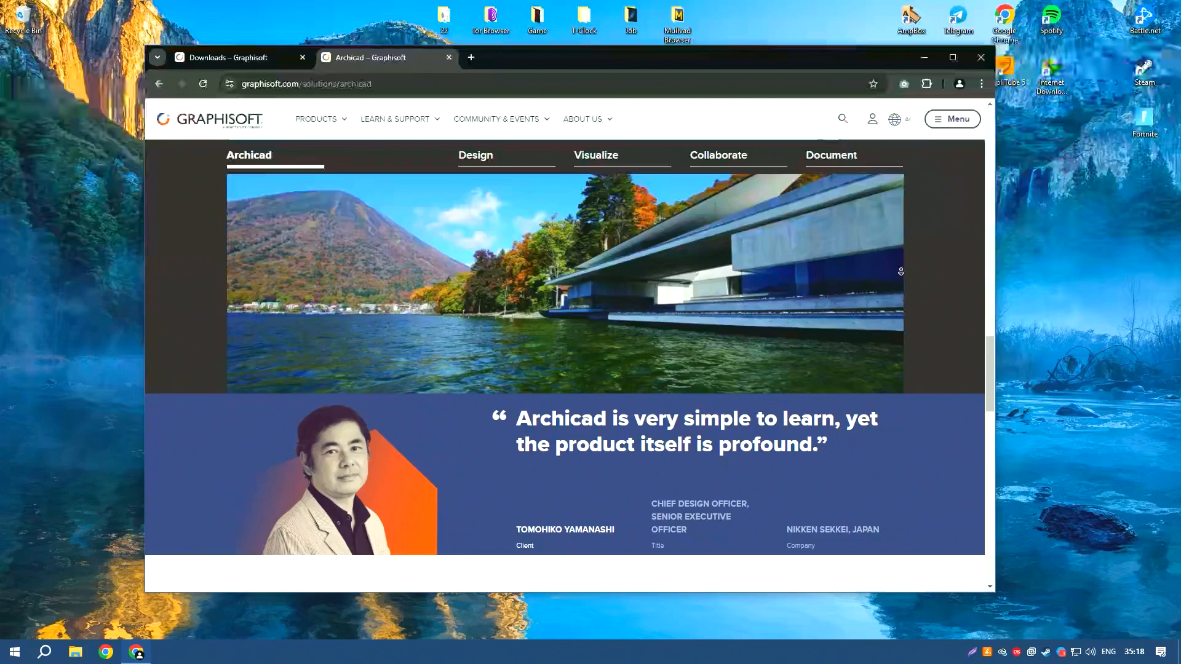
scroll(down, 3)
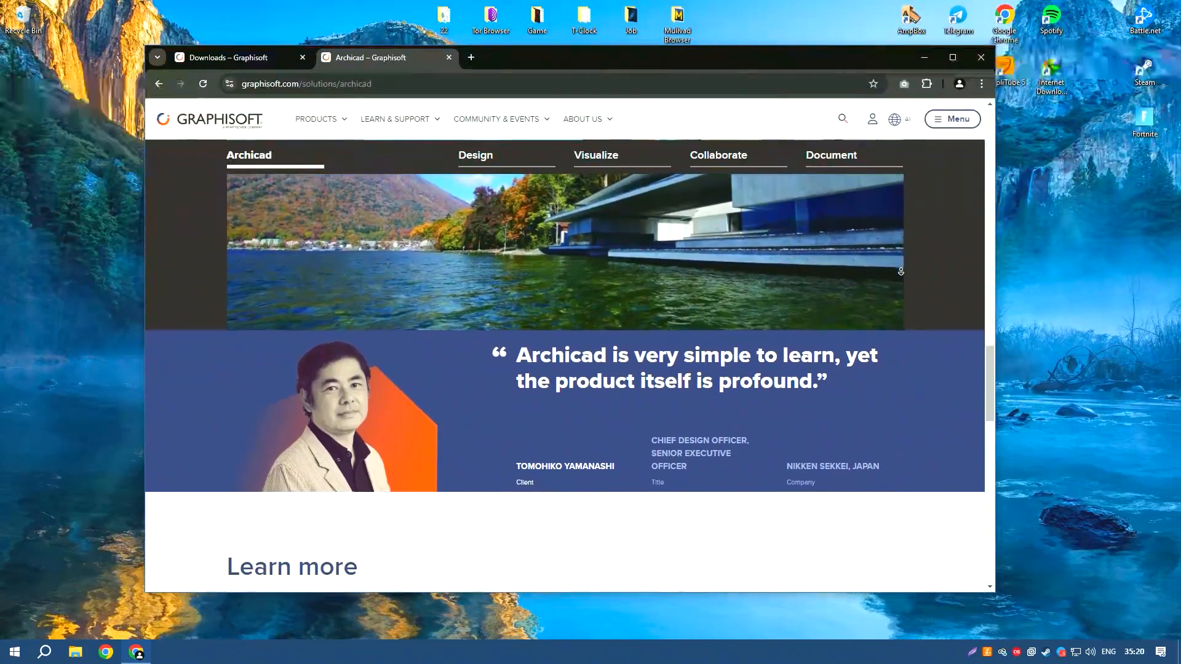
scroll(down, 3)
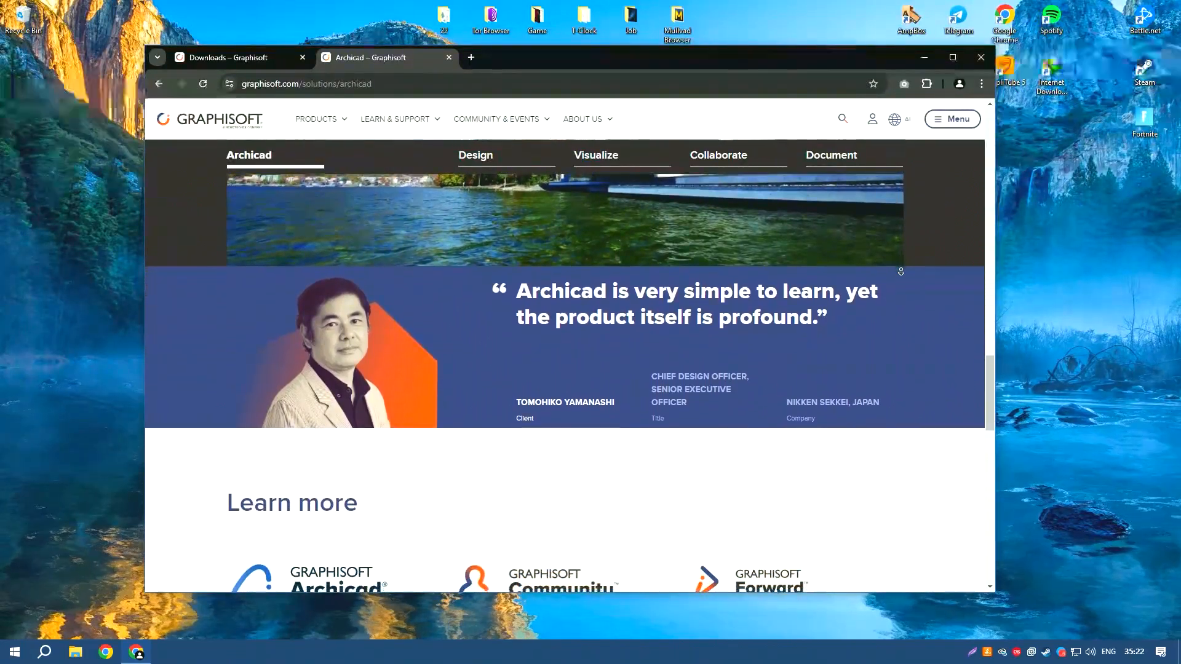
scroll(down, 3)
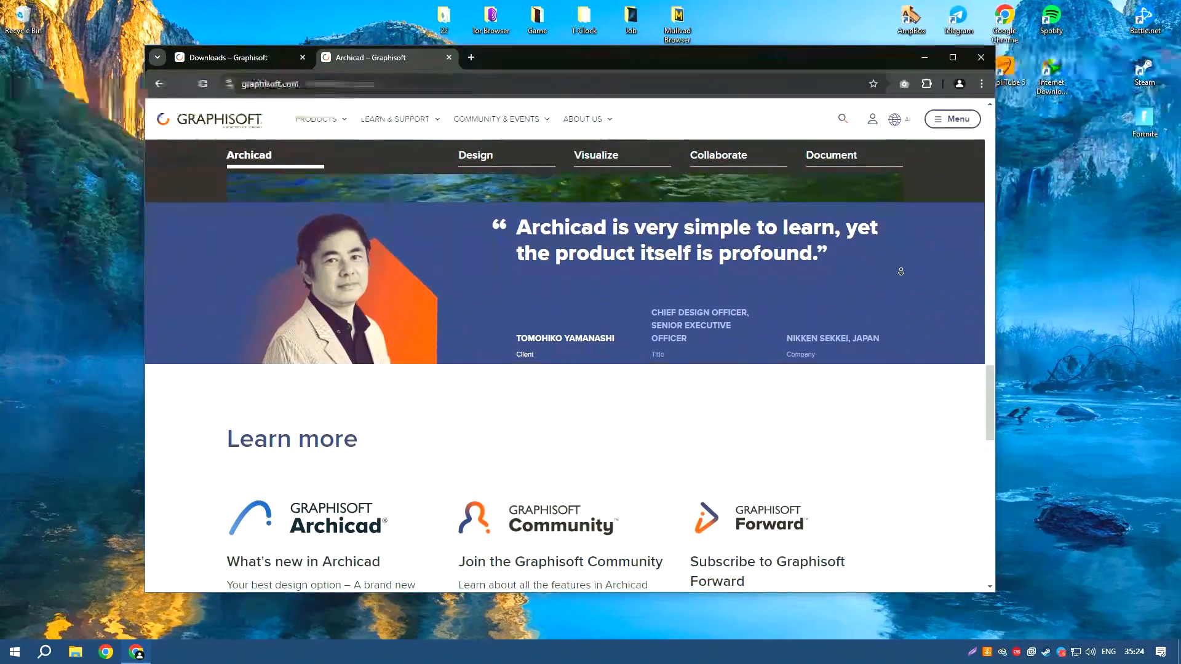
scroll(down, 3)
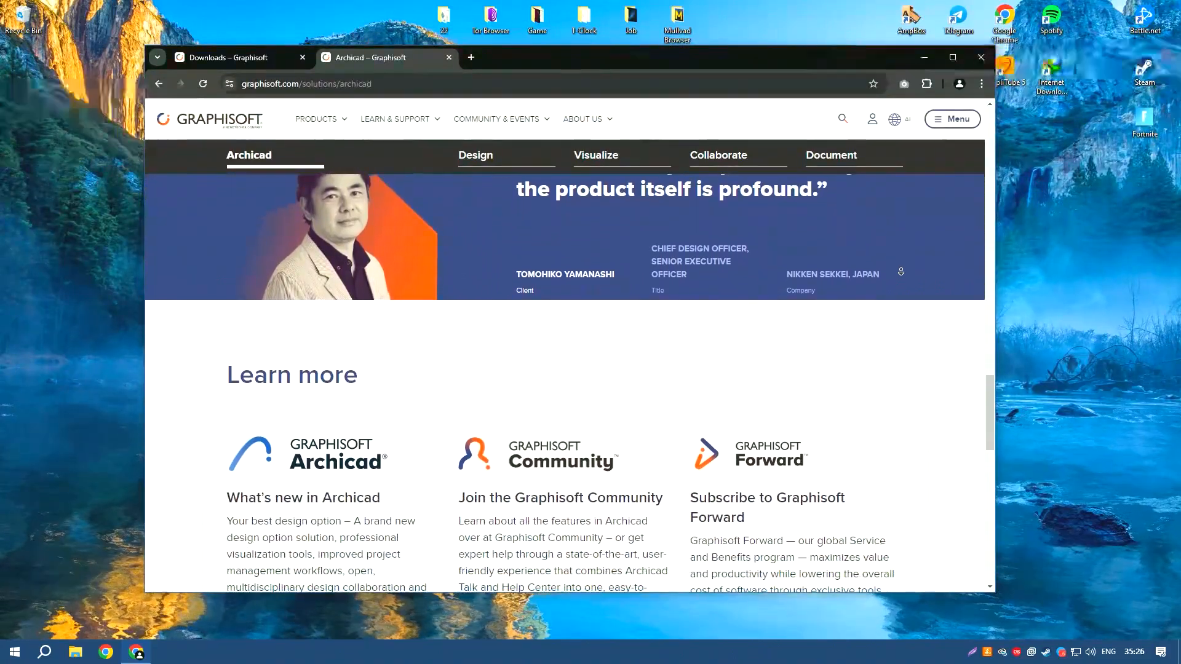
scroll(down, 3)
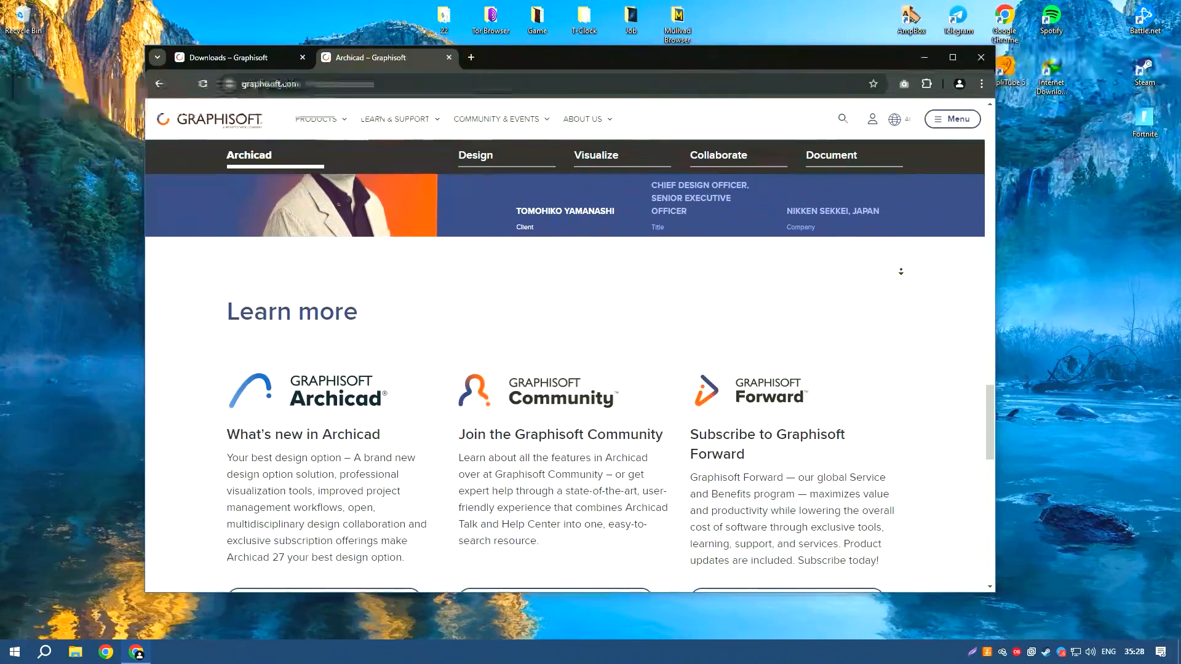
scroll(down, 3)
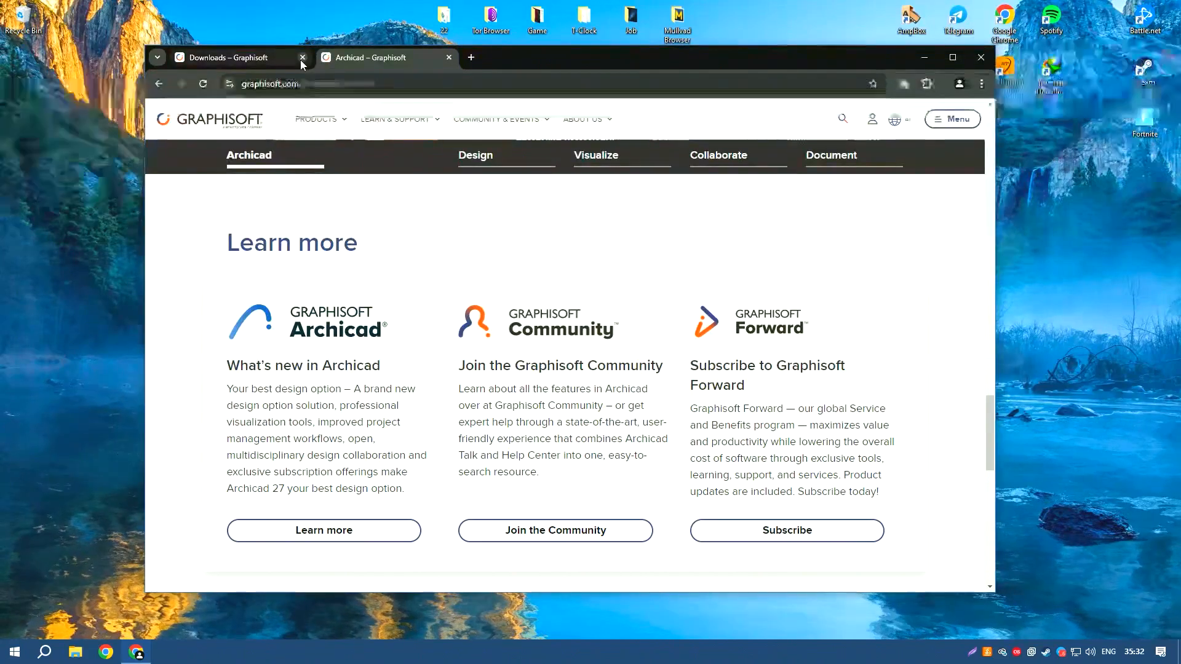
Close the Archicad tab, glance at the Archicad 27 Downloads page, and exit Chrome
click(448, 58)
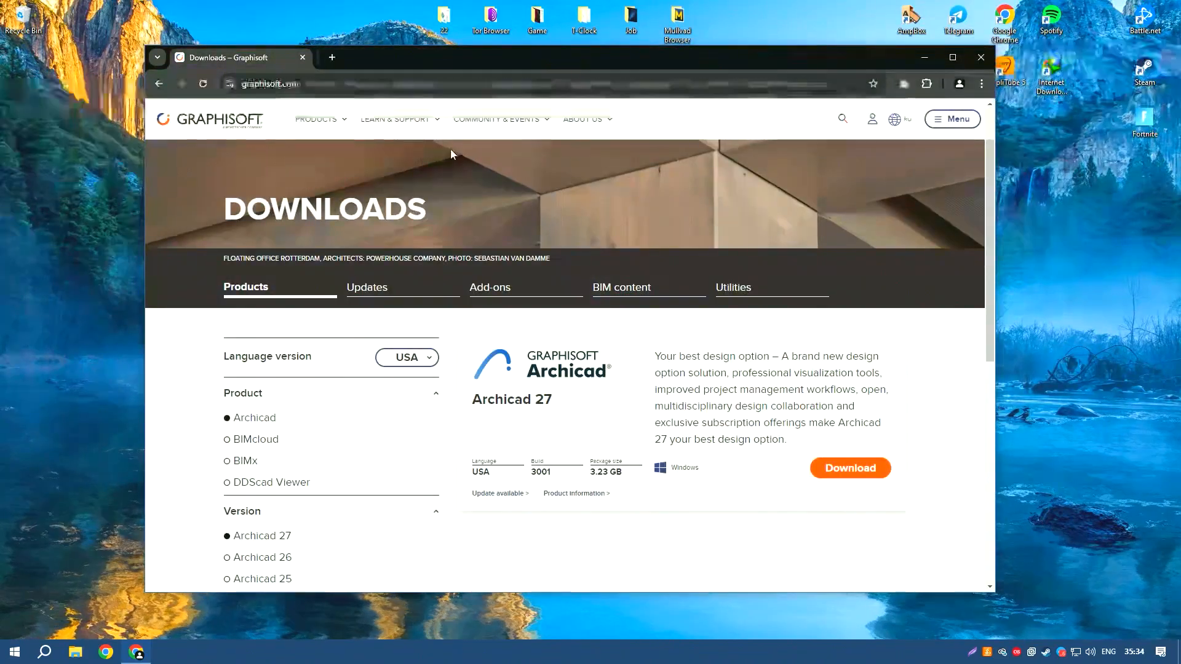
scroll(down, 3)
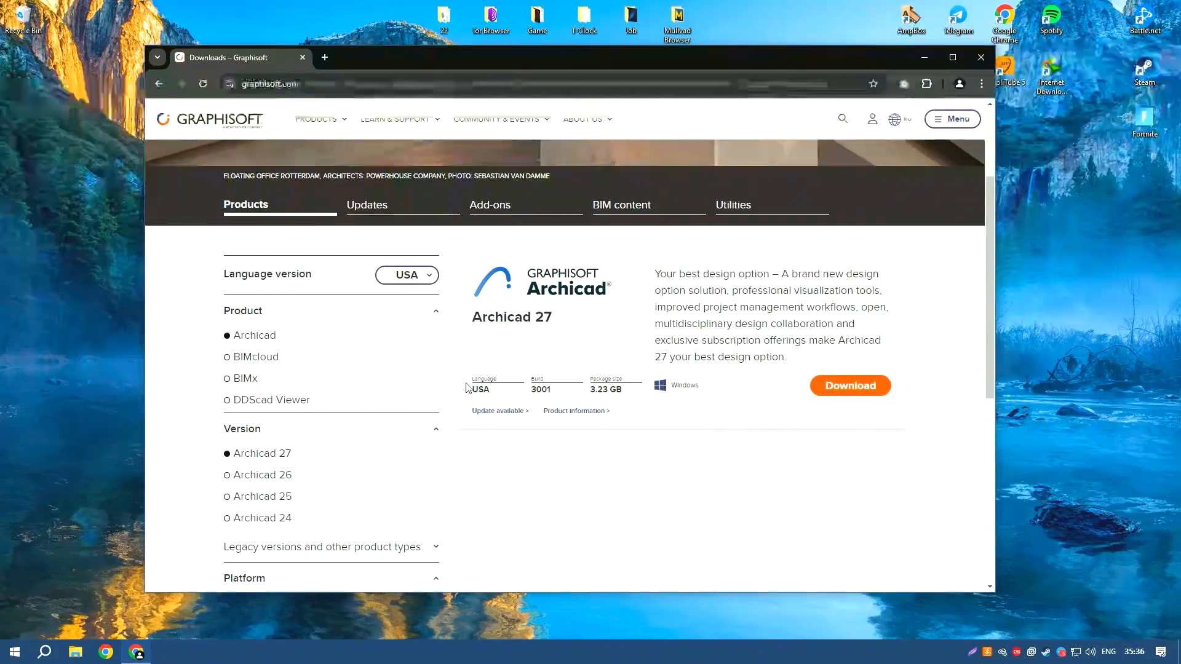
mouse_move(835, 394)
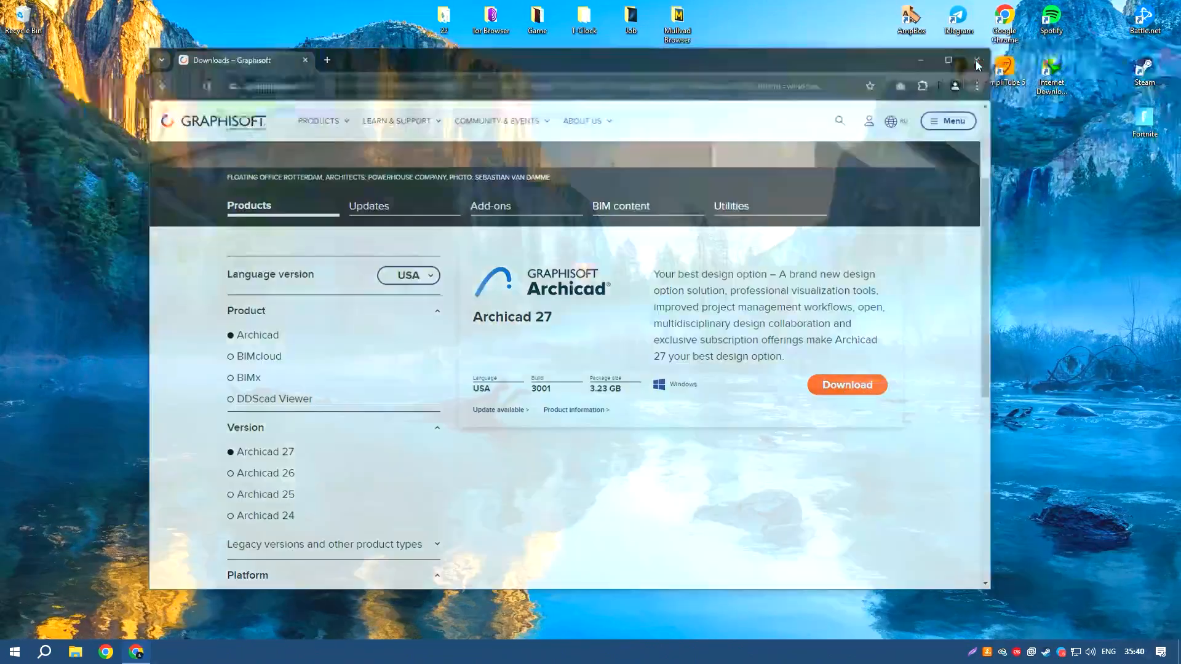
click(976, 60)
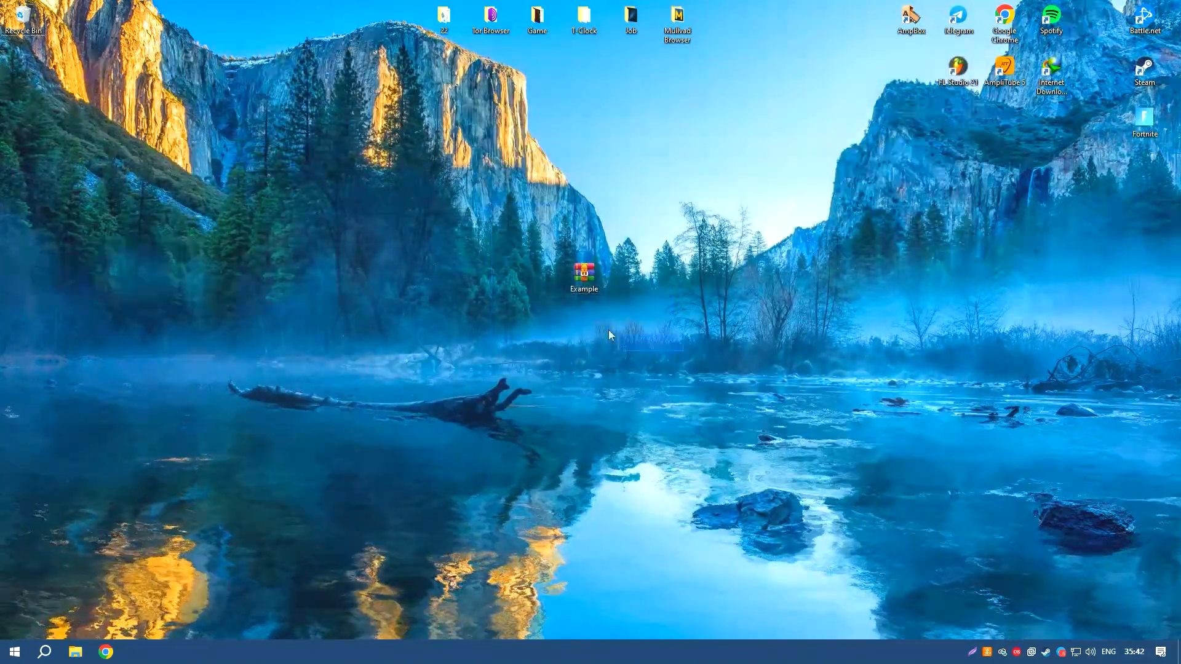
Unlock Example.rar with its password and extract the Installer folder to the desktop
double_click(583, 273)
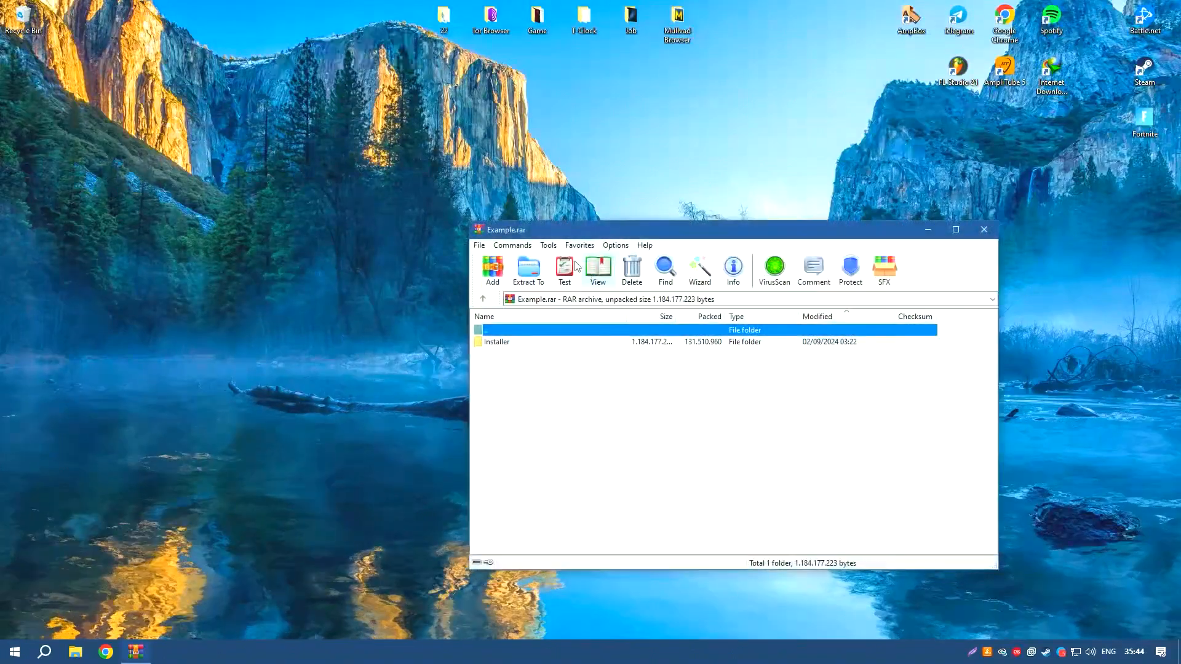
double_click(496, 341)
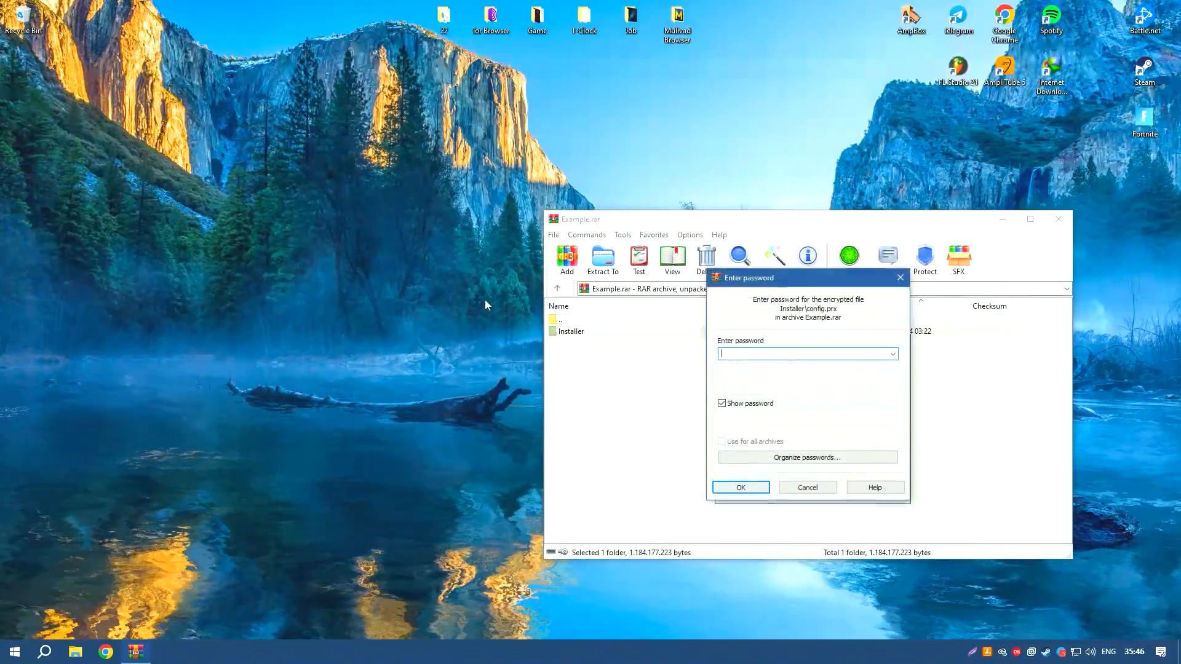
click(740, 488)
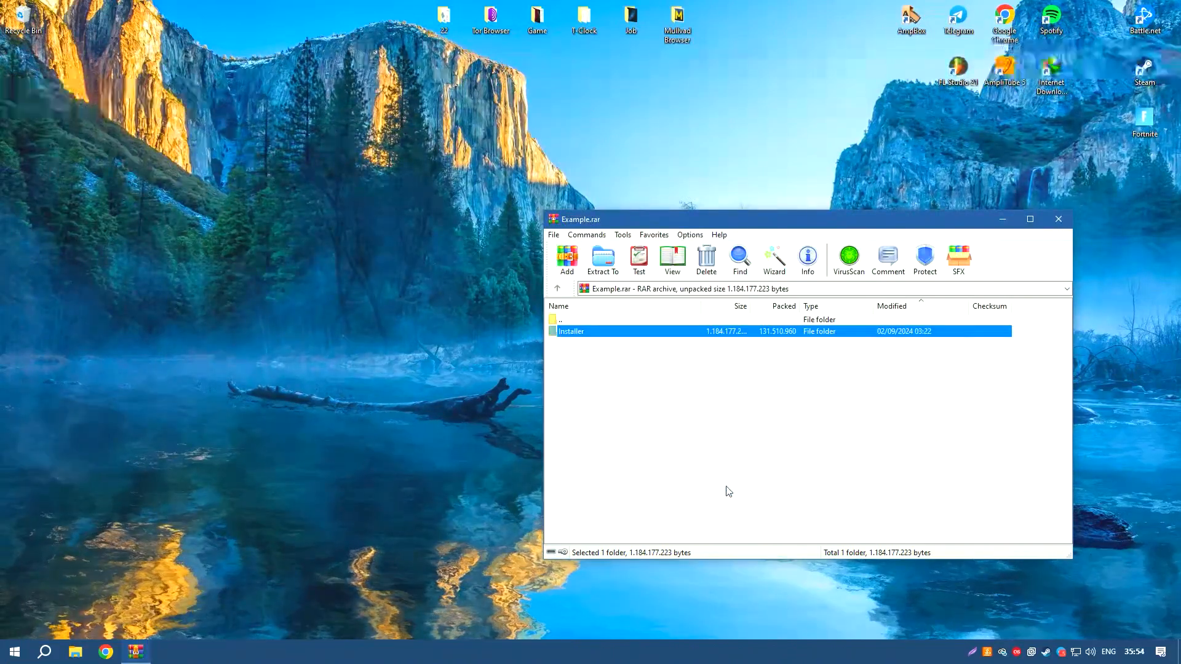
click(1058, 219)
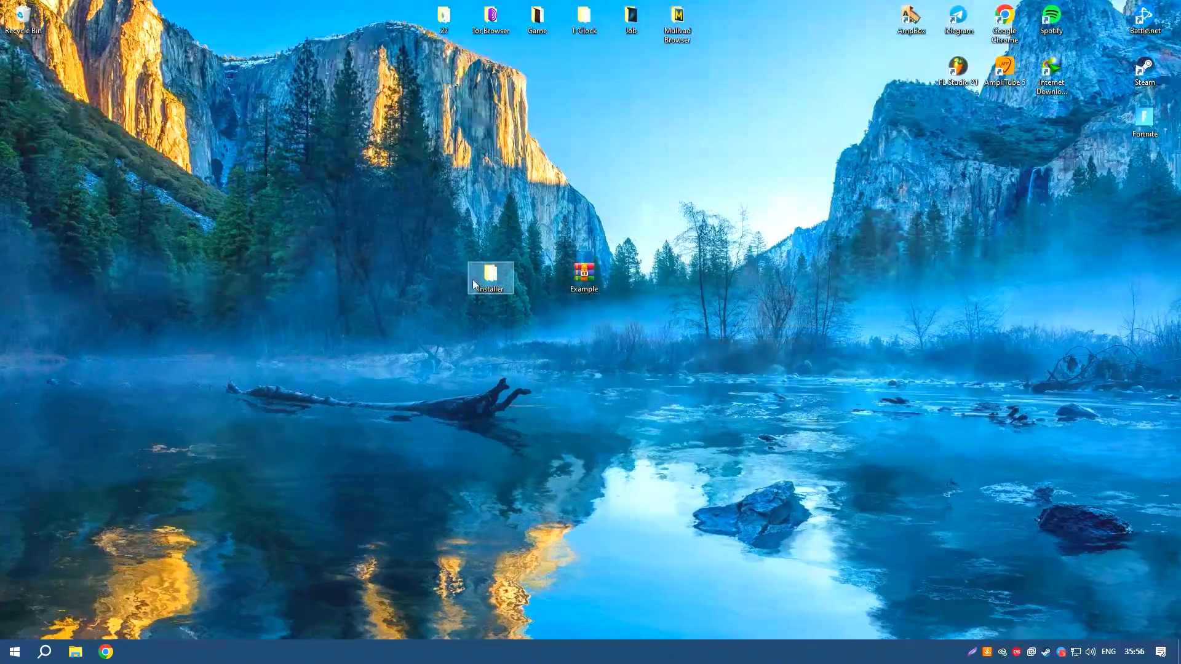
Run Setup.exe from the extracted Installer folder, getting the activation-completed console
double_click(491, 279)
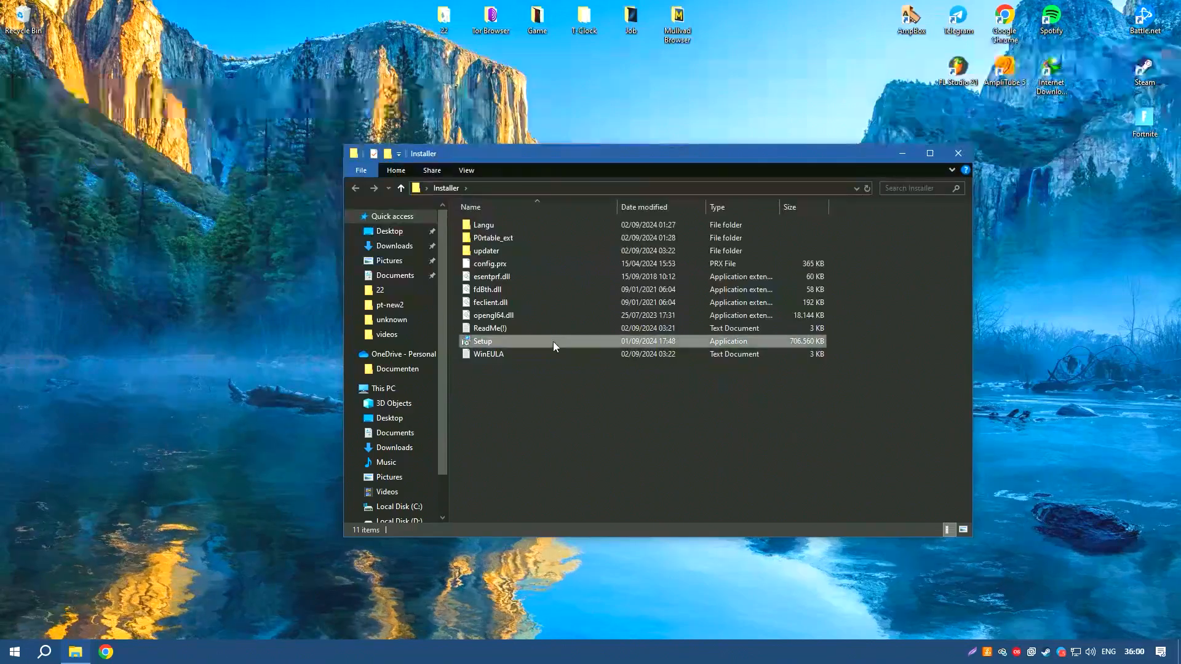
double_click(482, 341)
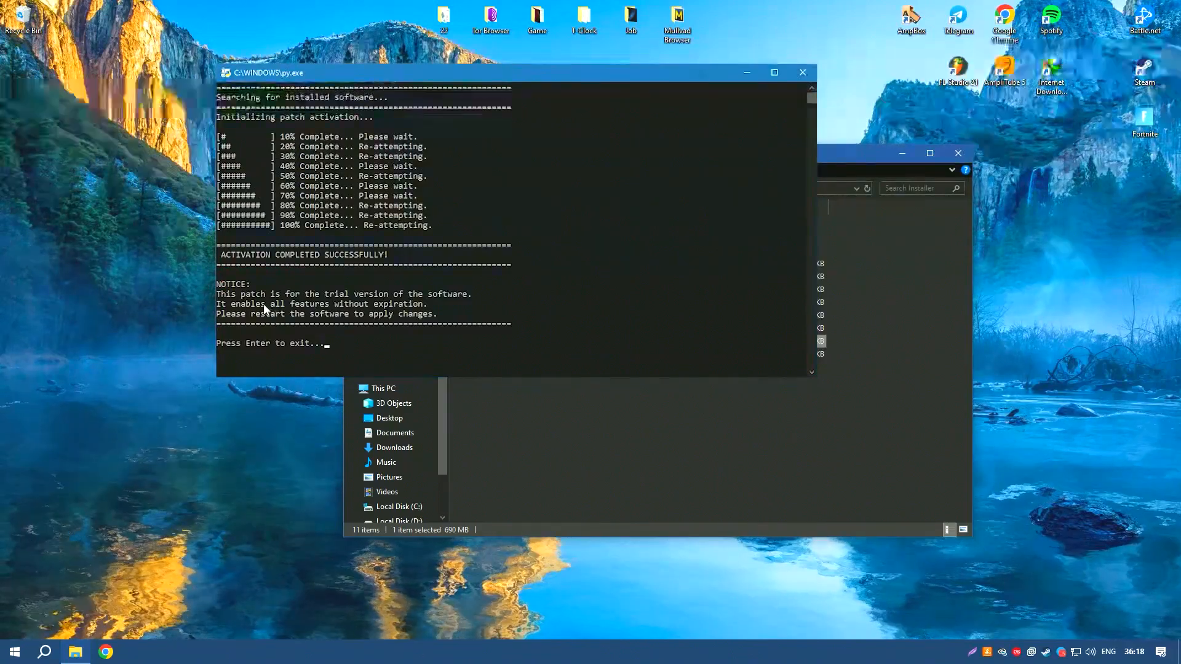
mouse_move(678, 214)
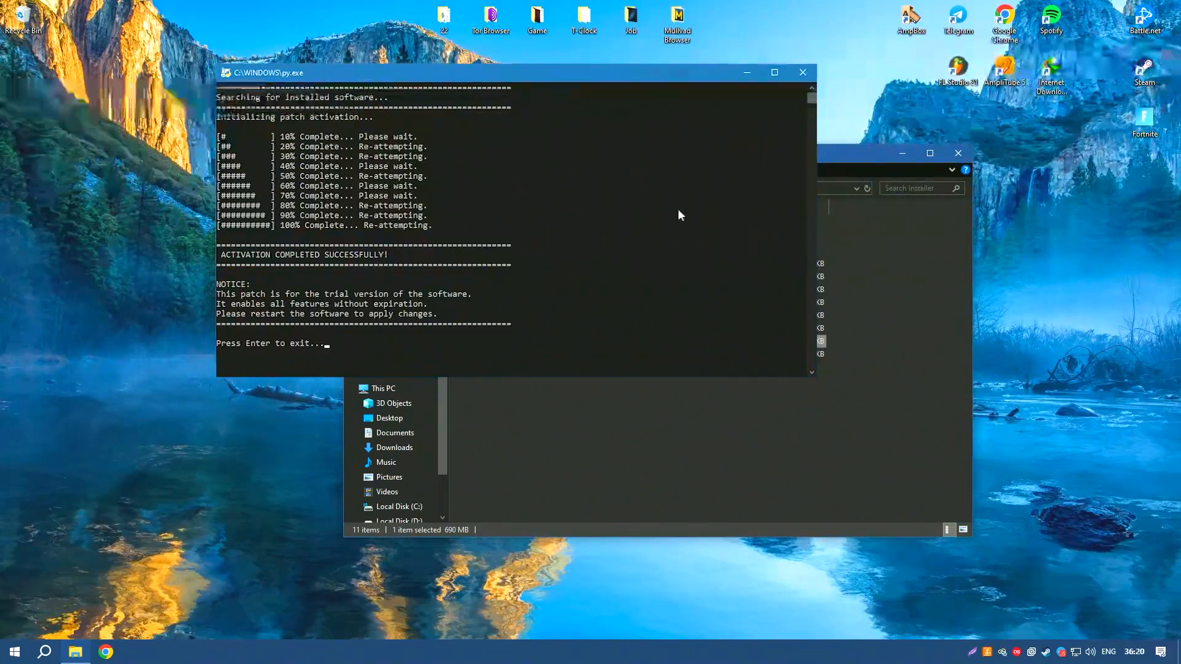